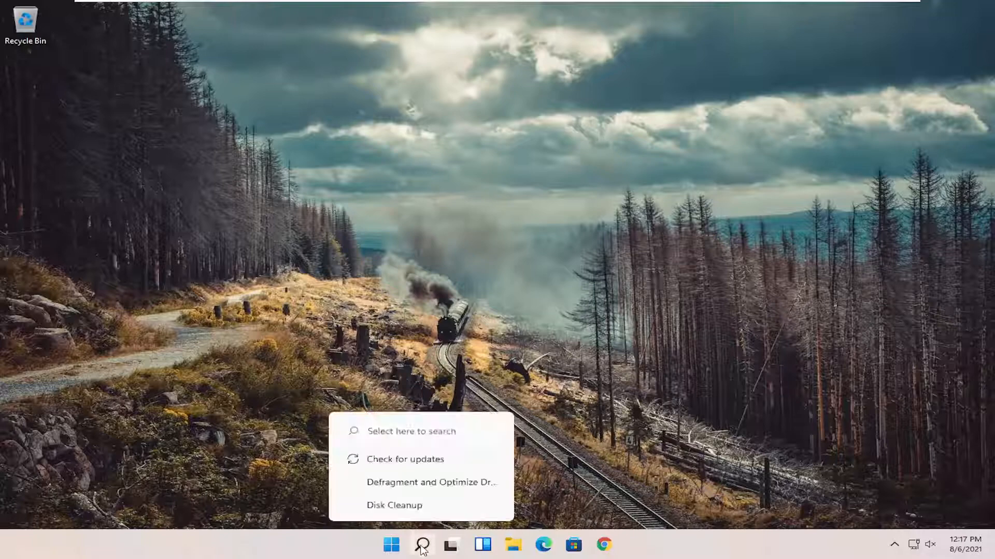
Launch Command Prompt as administrator via Search for 'cmd' and approve the UAC prompt
click(422, 544)
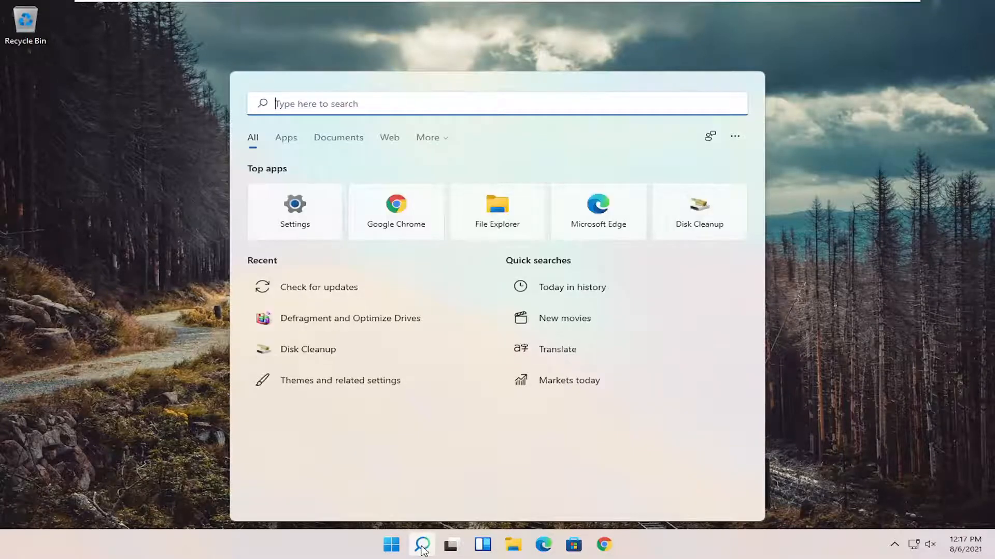
text(cmd)
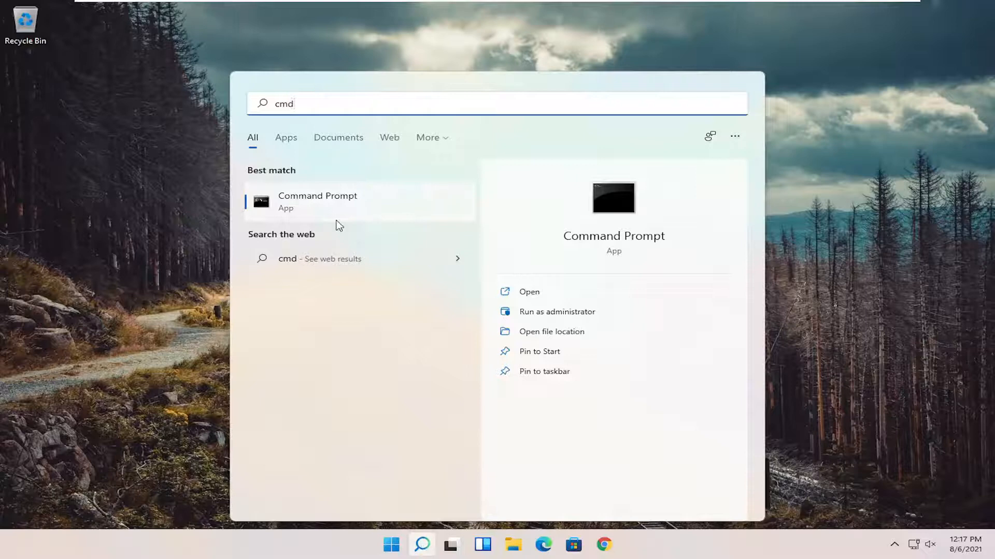
right_click(317, 202)
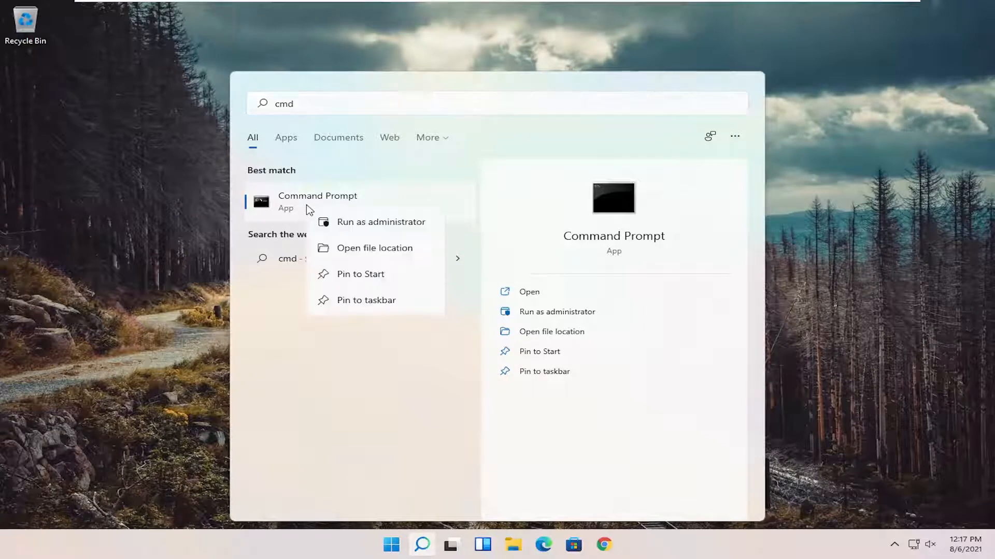
click(381, 222)
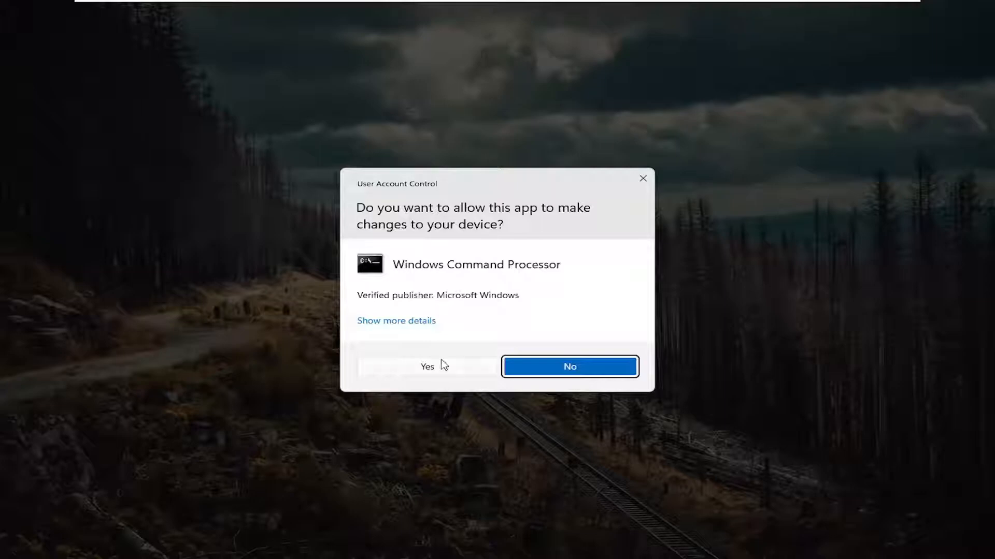
click(427, 367)
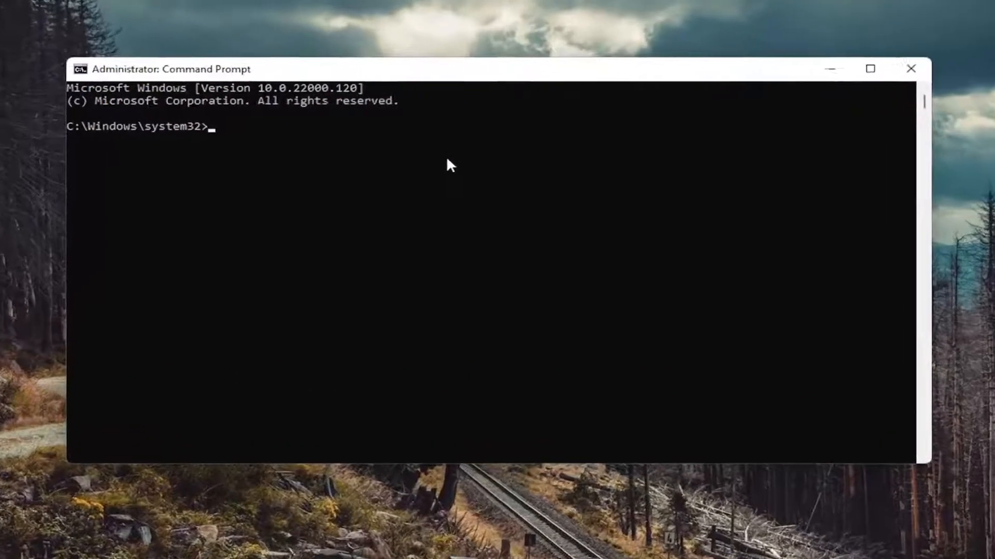
Run 'sfc /scannow' to verify system file integrity
text(sfc)
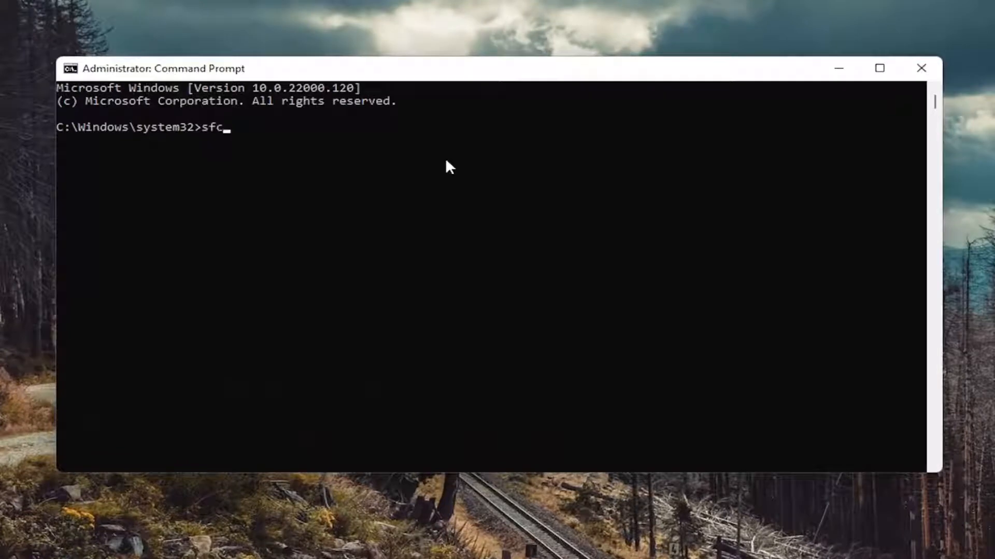
text(/scannow)
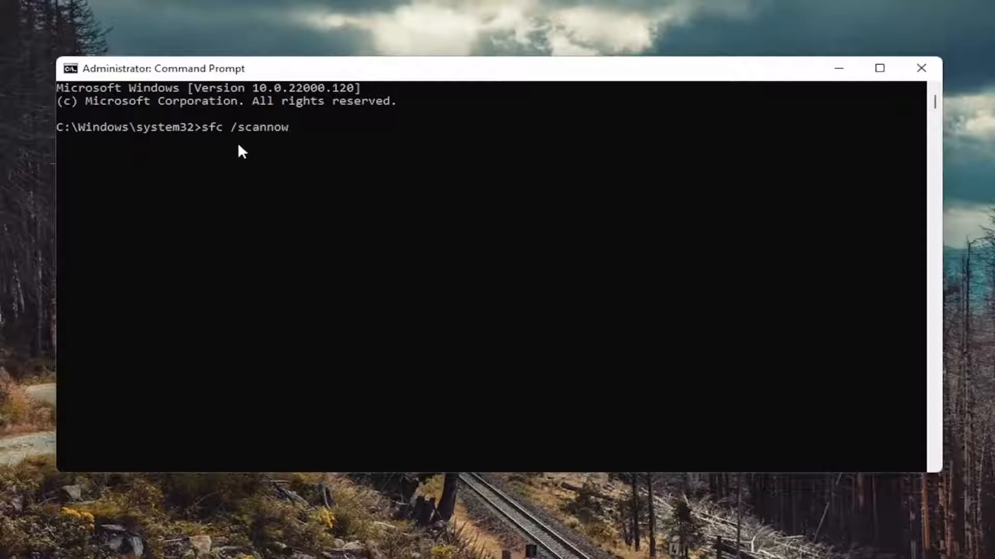
mouse_move(222, 270)
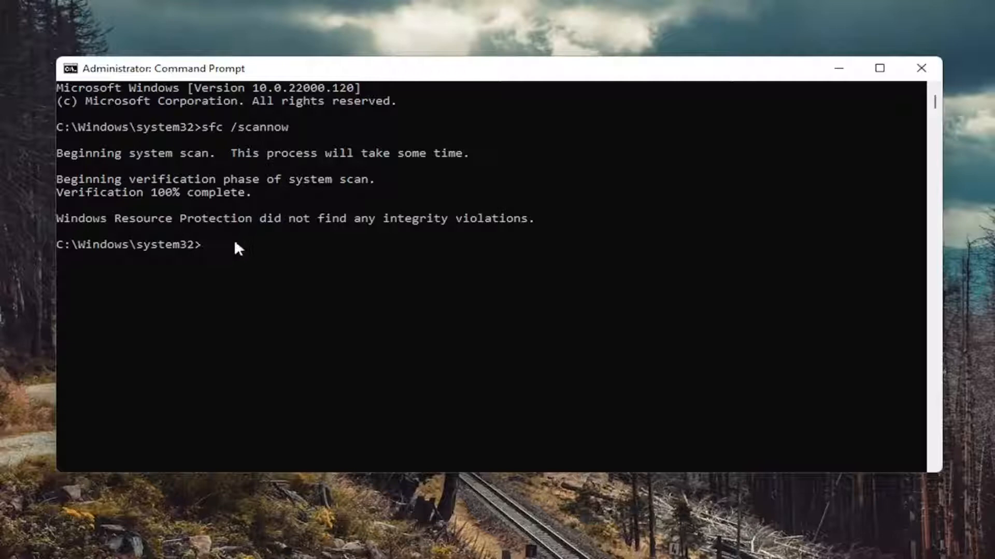
Run 'chkdsk' to check the disk's file system for problems
text(chkdsk)
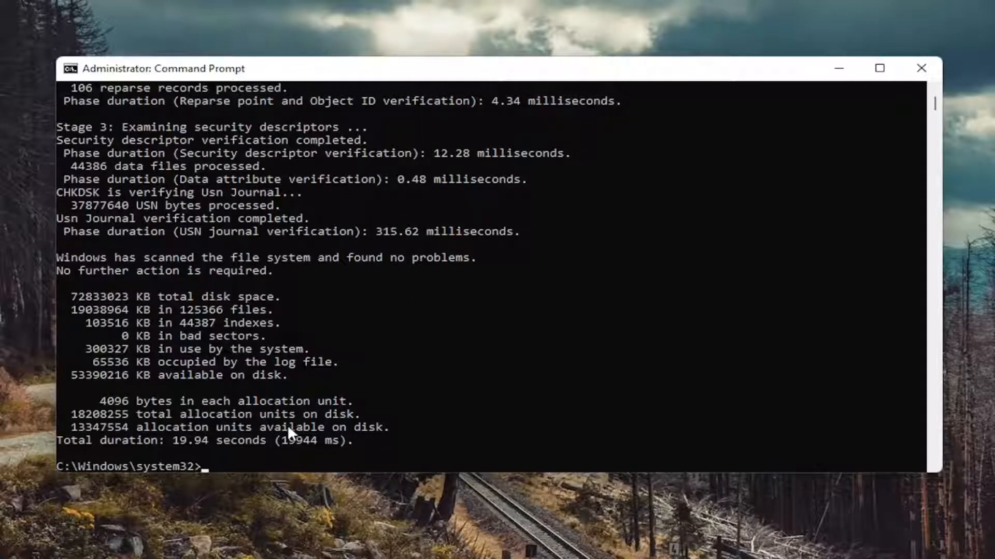
mouse_move(383, 462)
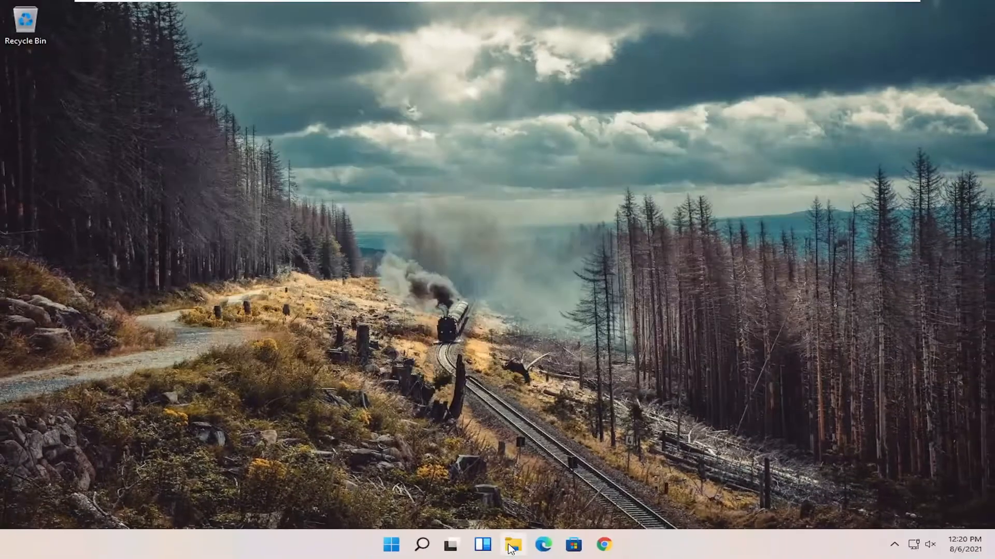
Show the Properties of Local Disk (C:) from This PC in File Explorer
click(512, 544)
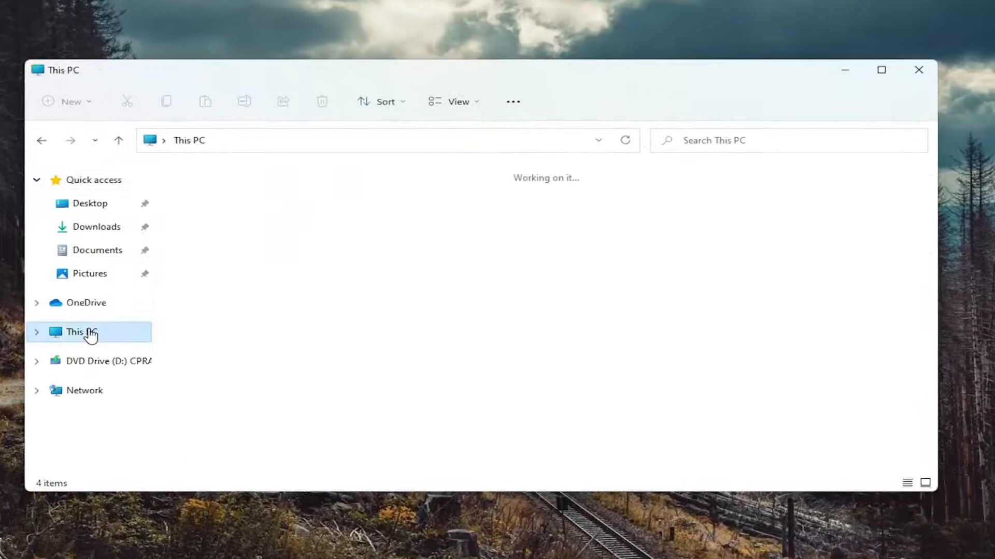
click(81, 331)
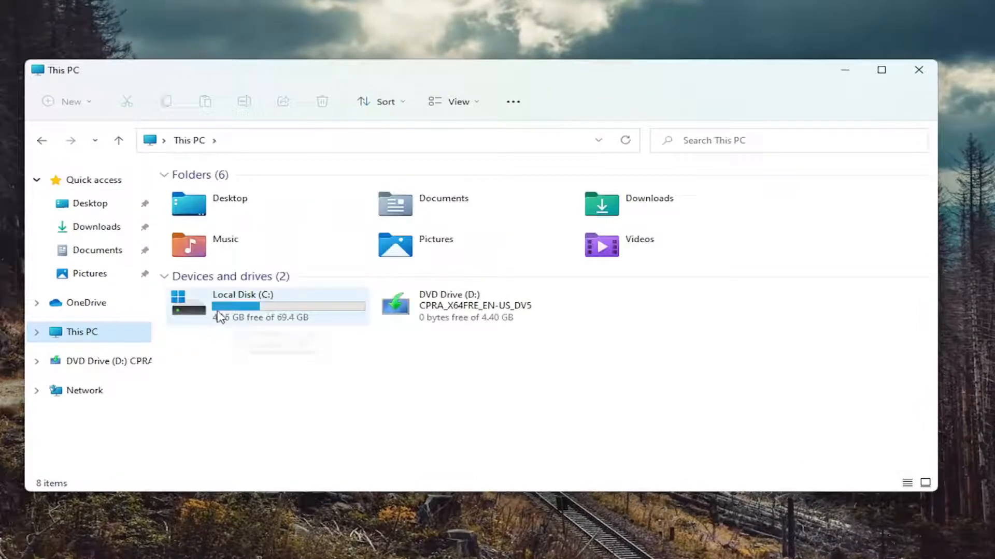
right_click(247, 311)
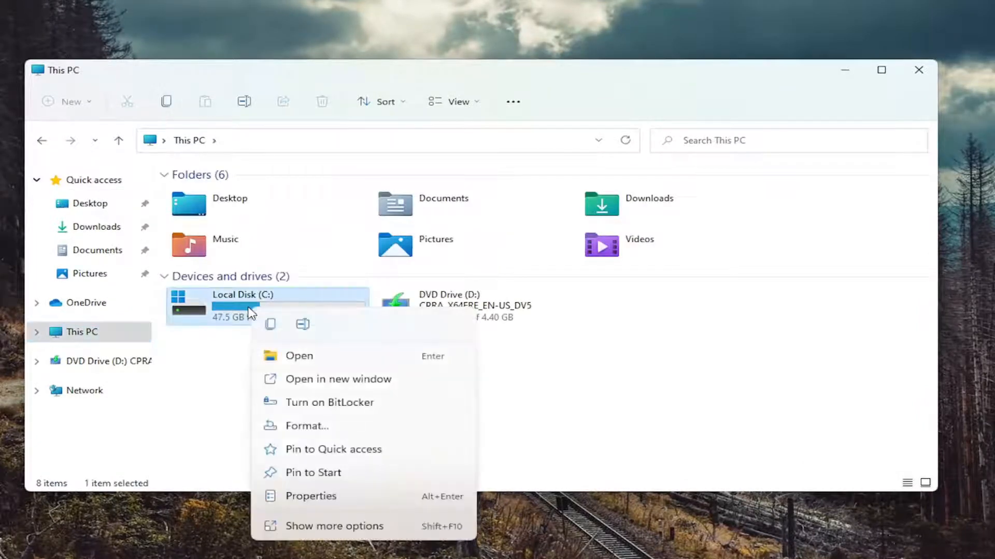
click(310, 496)
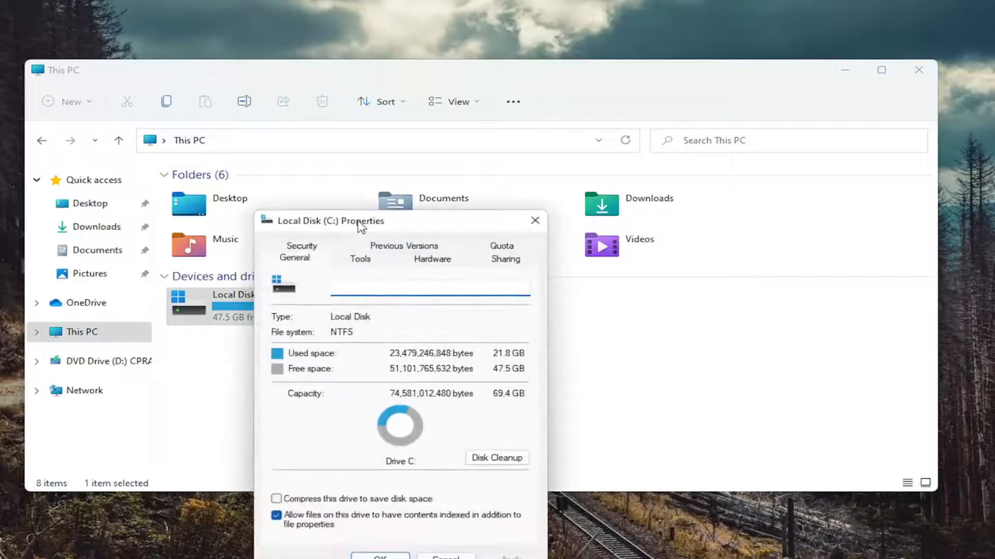
Run the Tools error check on drive C:, scanning anyway despite no errors found
click(359, 259)
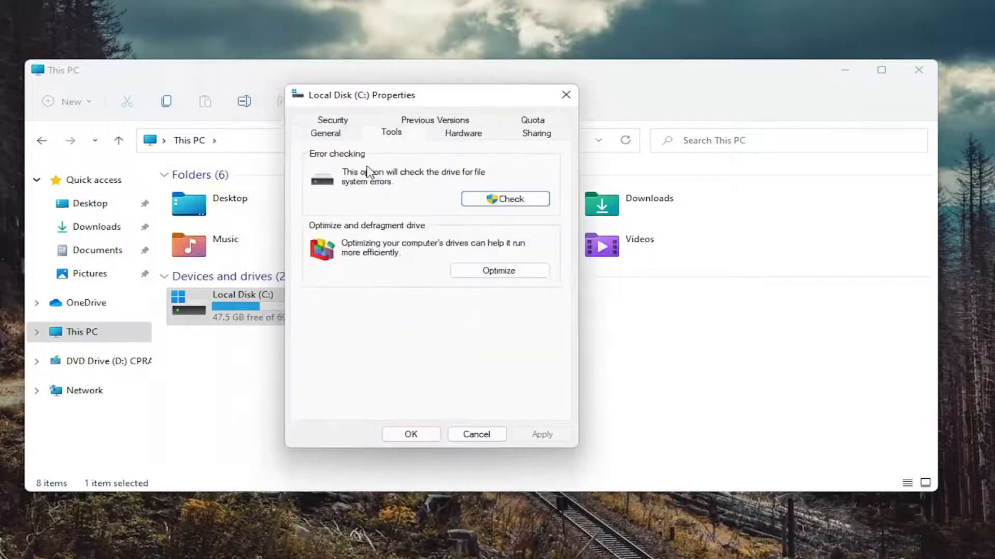
mouse_move(423, 185)
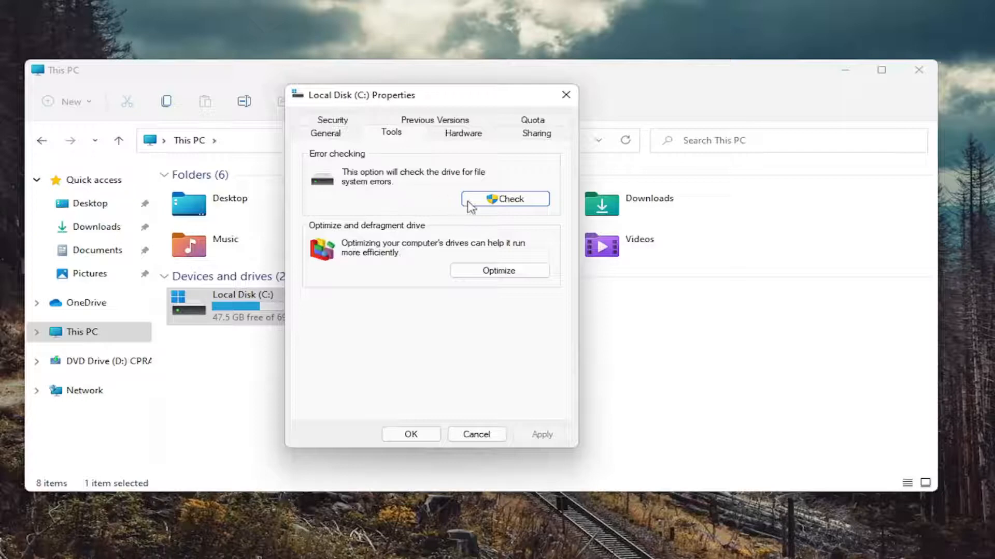
click(504, 199)
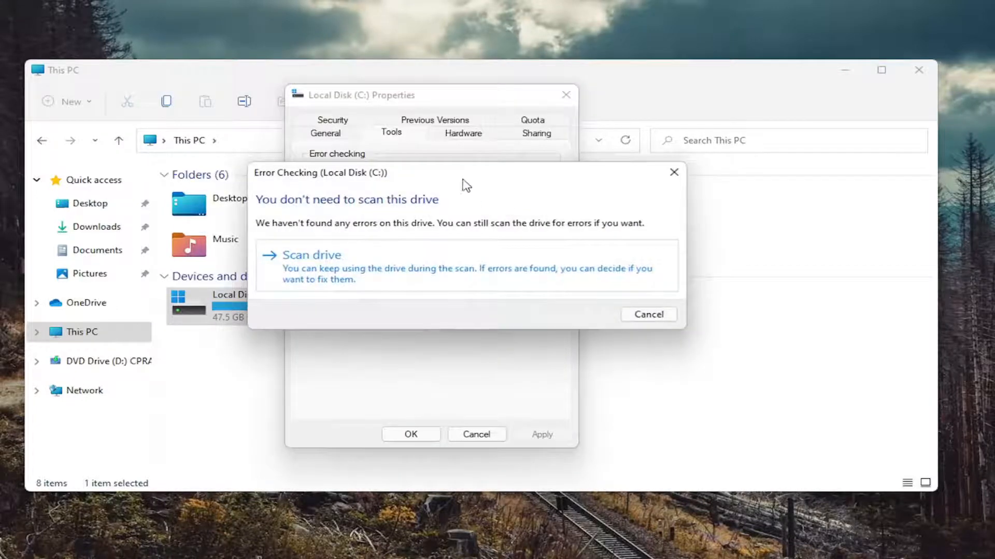
click(311, 255)
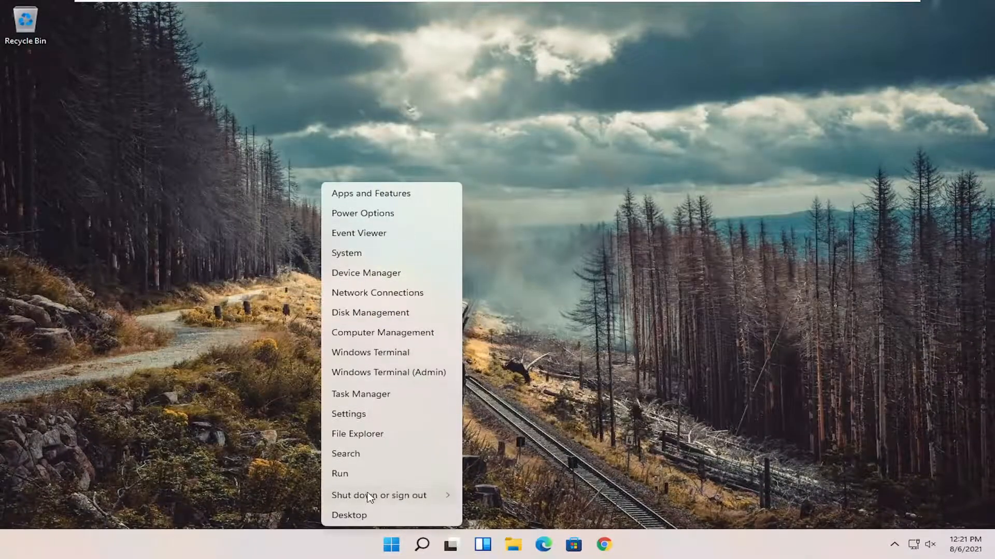
Bring up system search from the Start quick links to look up regedit
click(379, 495)
text(regedit)
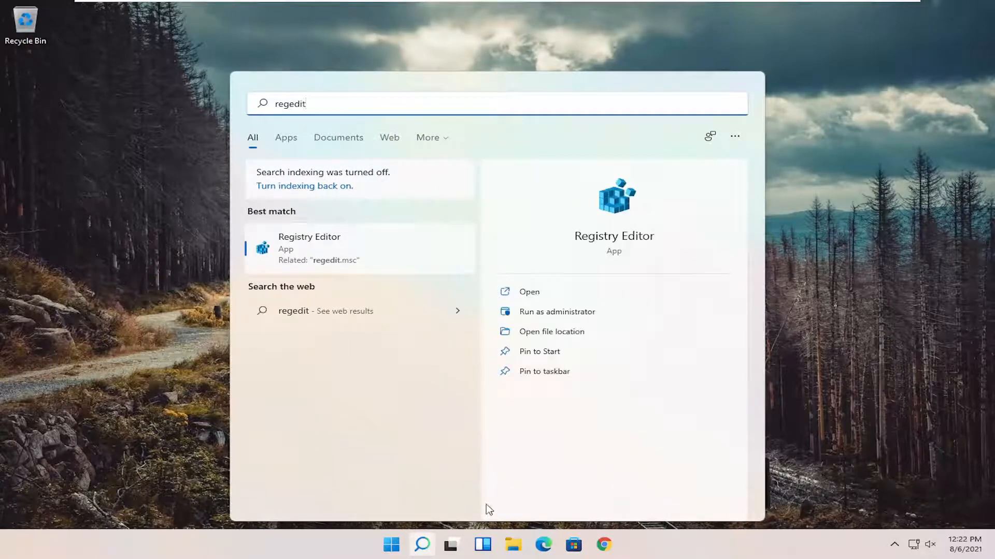
mouse_move(306, 158)
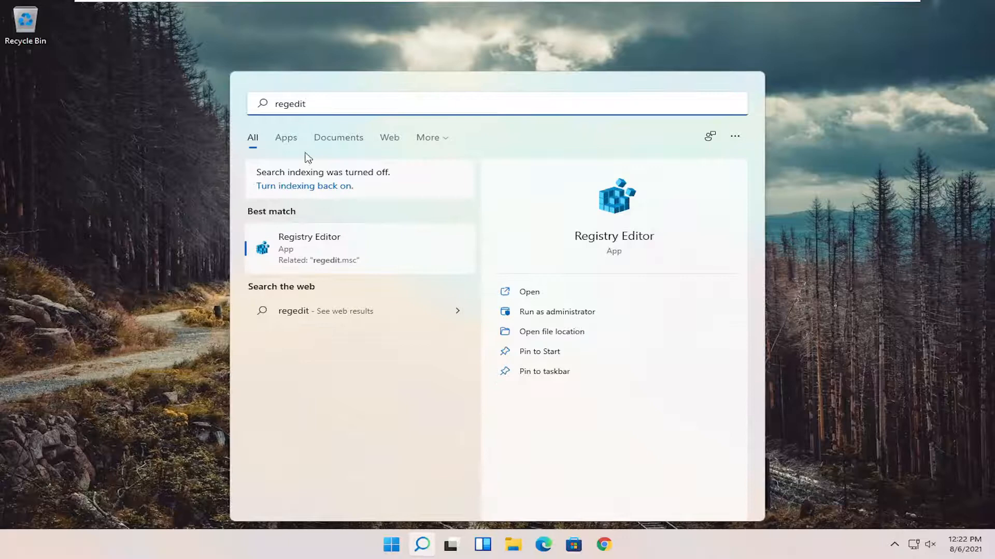
Run the Registry Editor search result as administrator and approve UAC
right_click(308, 248)
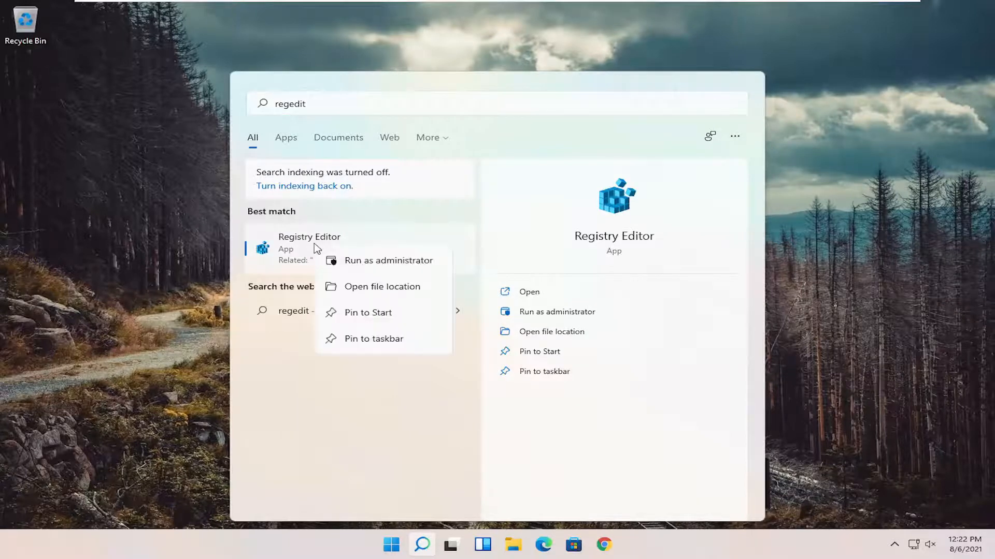
click(389, 260)
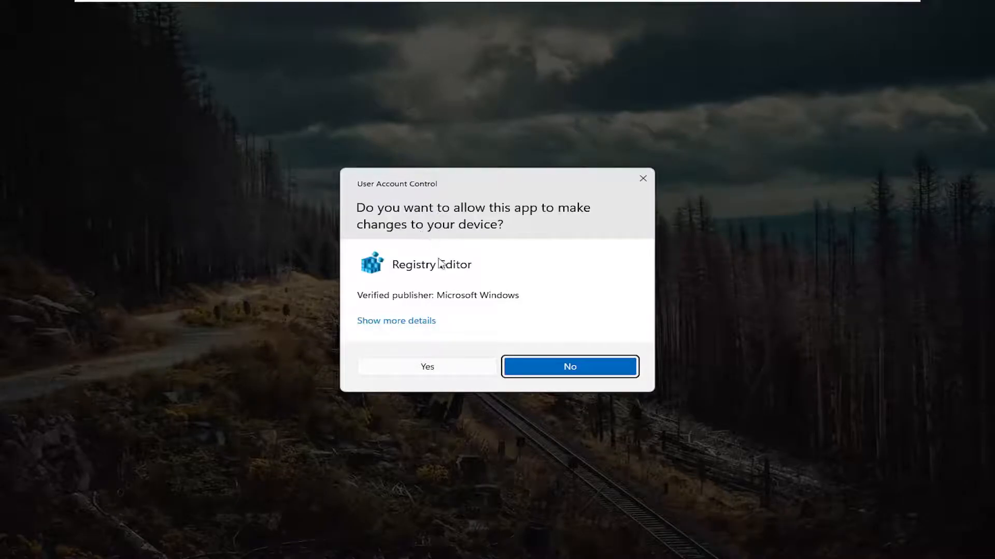
click(426, 367)
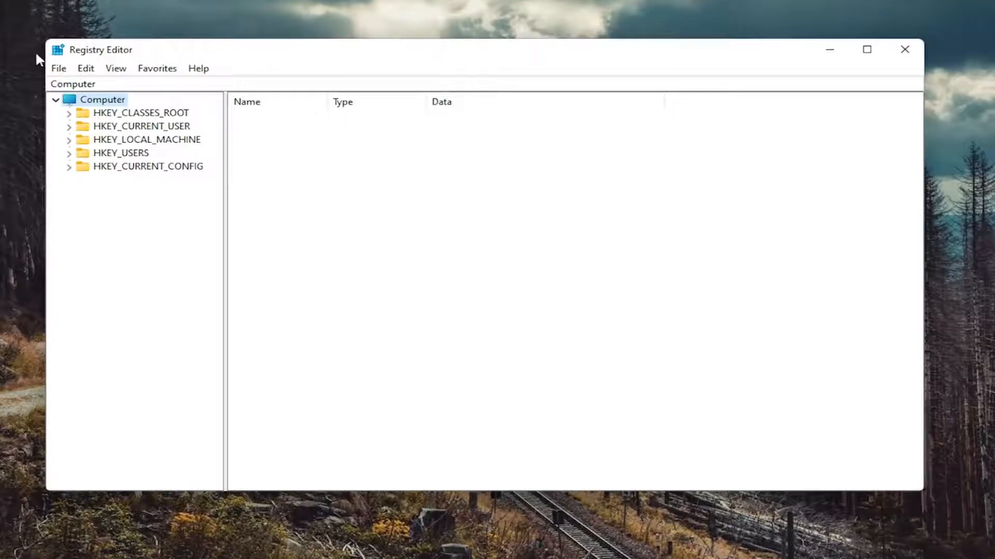
click(58, 68)
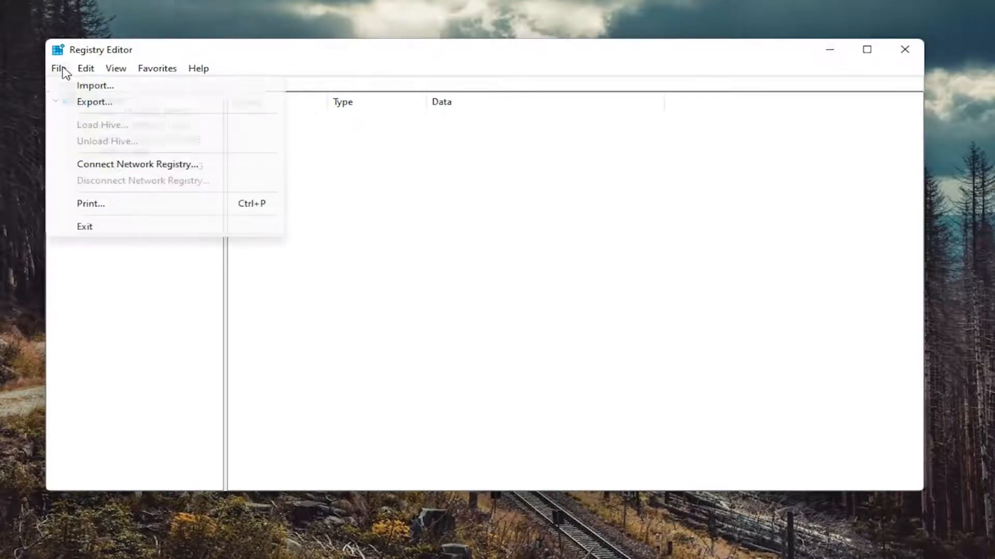
click(94, 101)
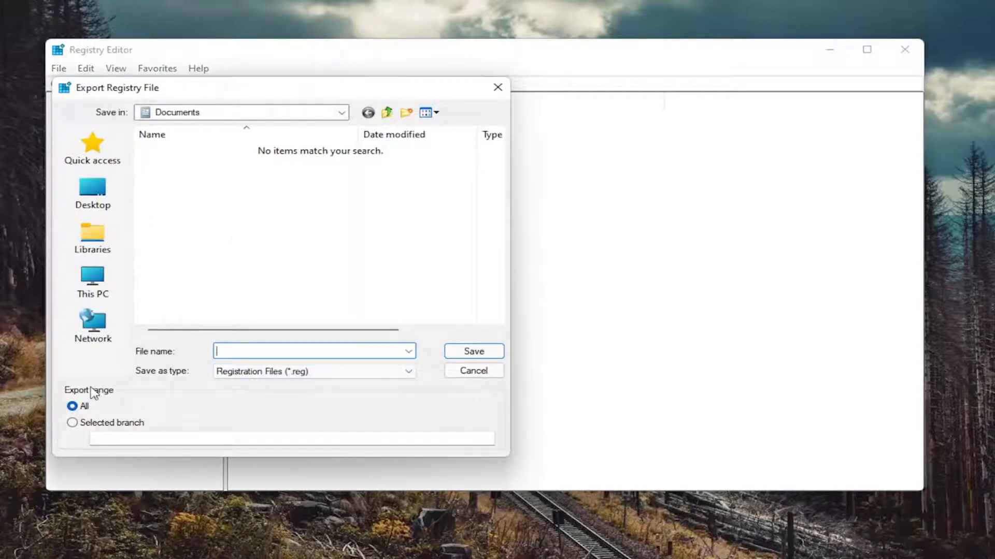
click(92, 193)
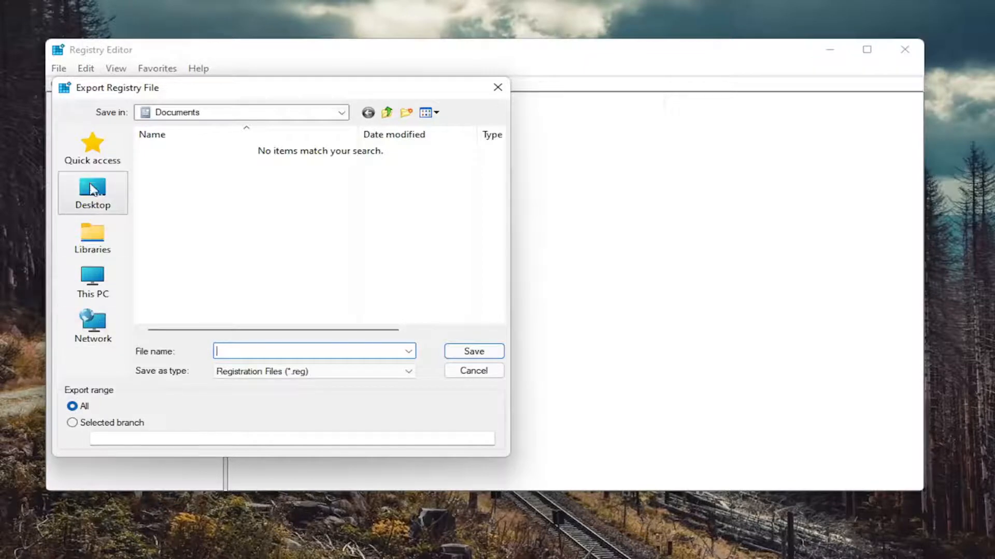
click(92, 192)
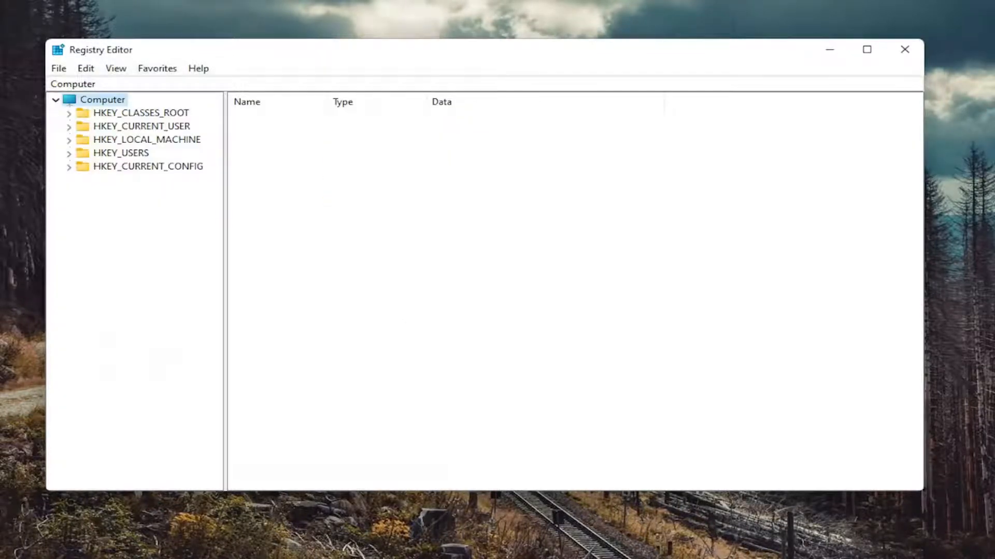
click(58, 68)
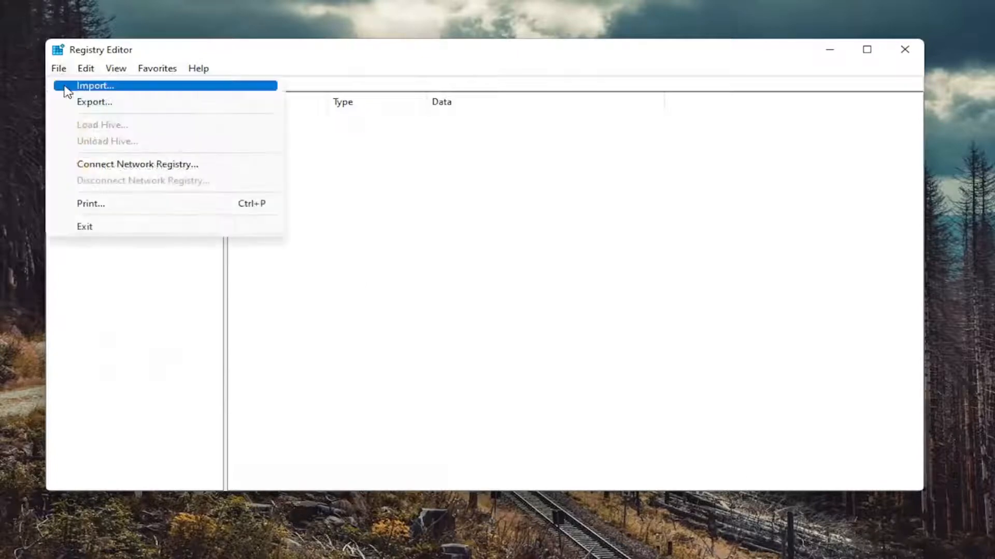
click(96, 86)
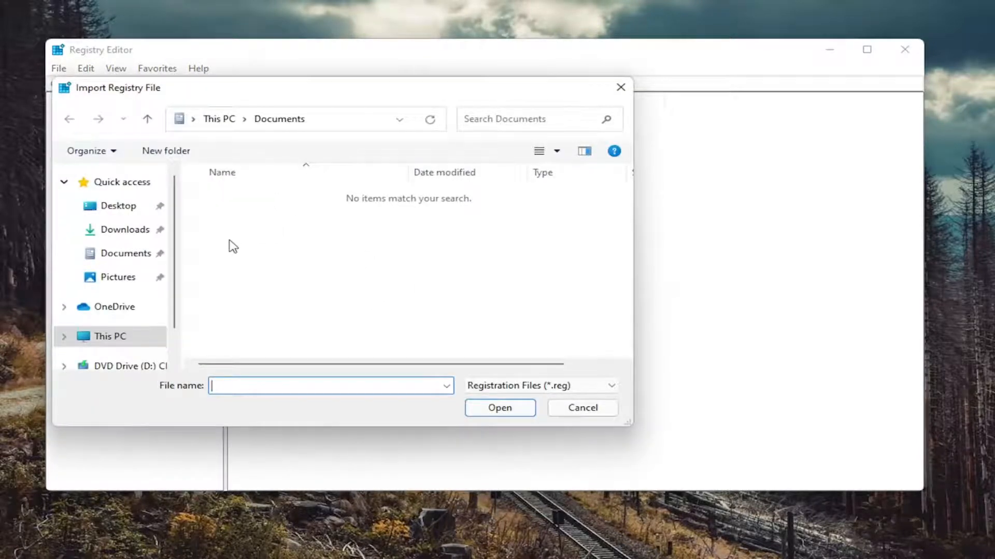
click(581, 408)
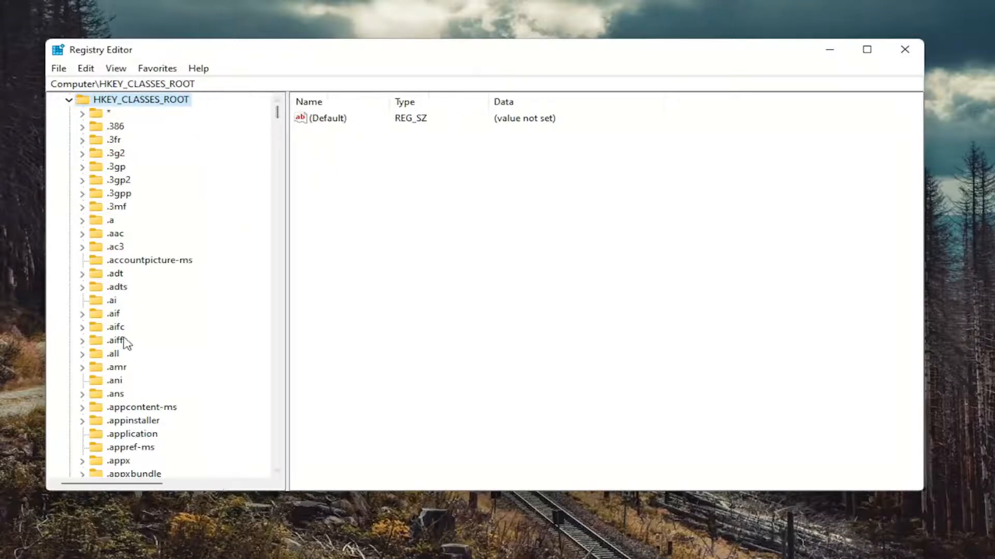
Select the .exe key under HKEY_CLASSES_ROOT and inspect its (Default) value data 'exefile'
scroll(down, 3)
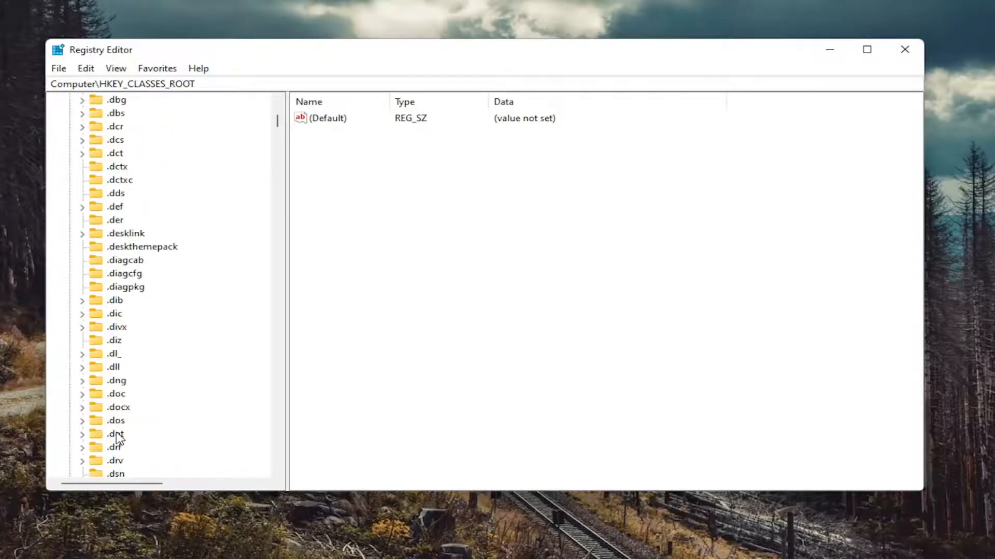
click(115, 367)
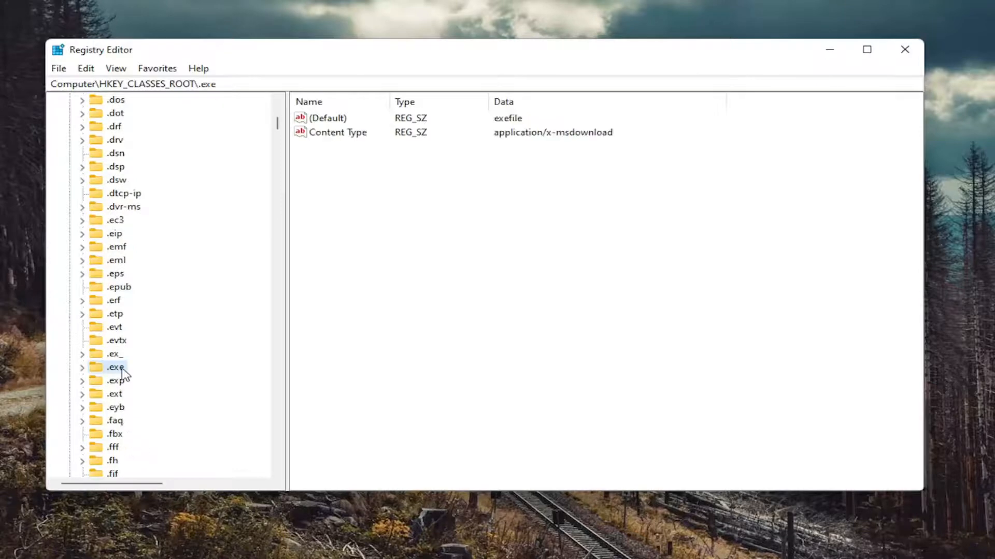
click(115, 367)
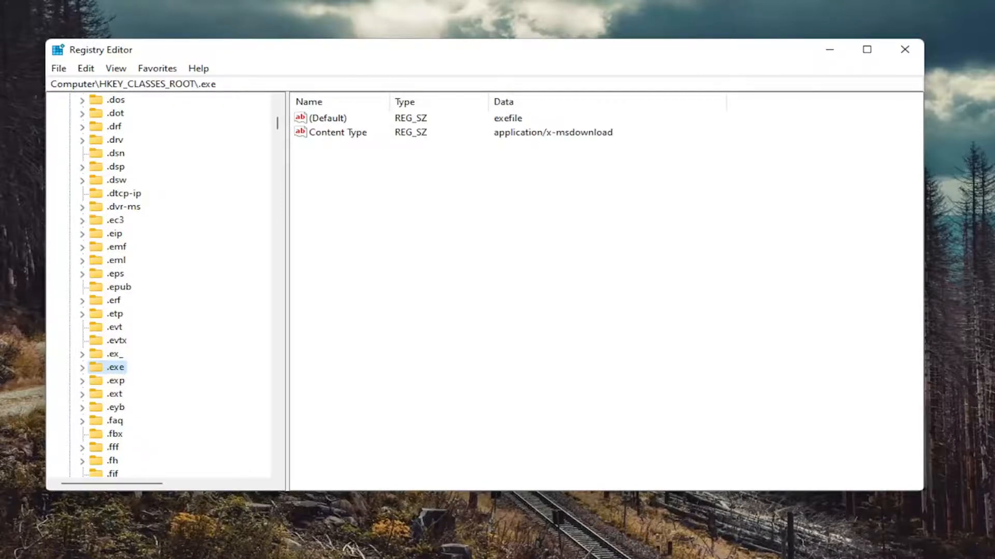
click(328, 118)
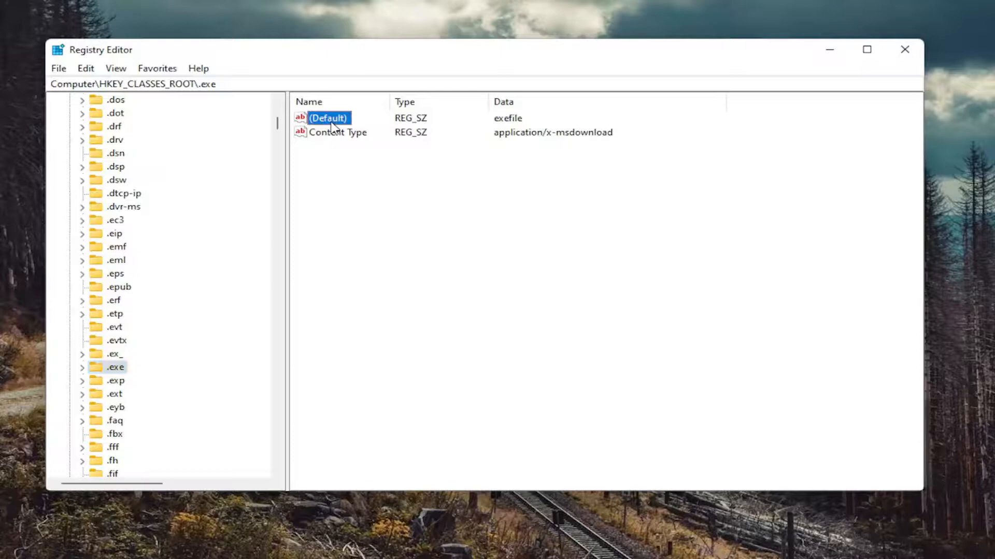
double_click(328, 118)
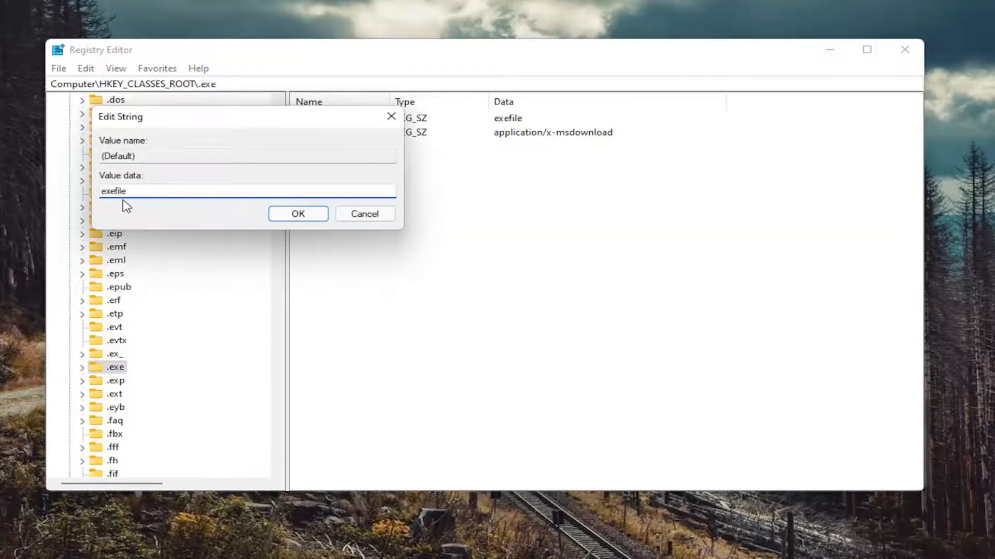